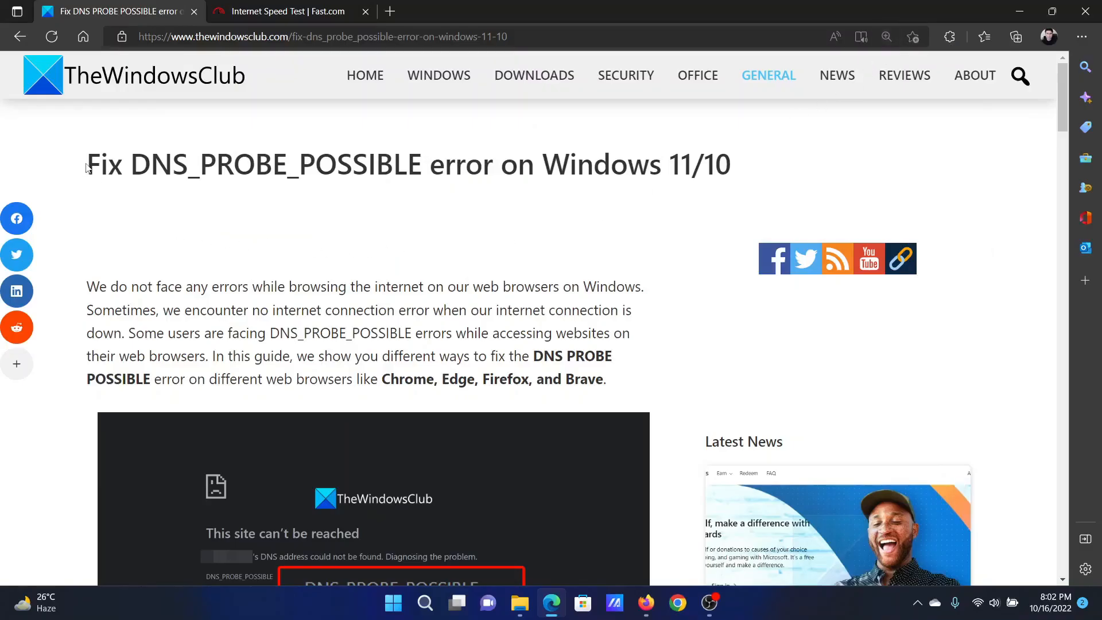
Highlight the article title and scroll down to section 2, checking internet connection status
drag(85, 164, 428, 164)
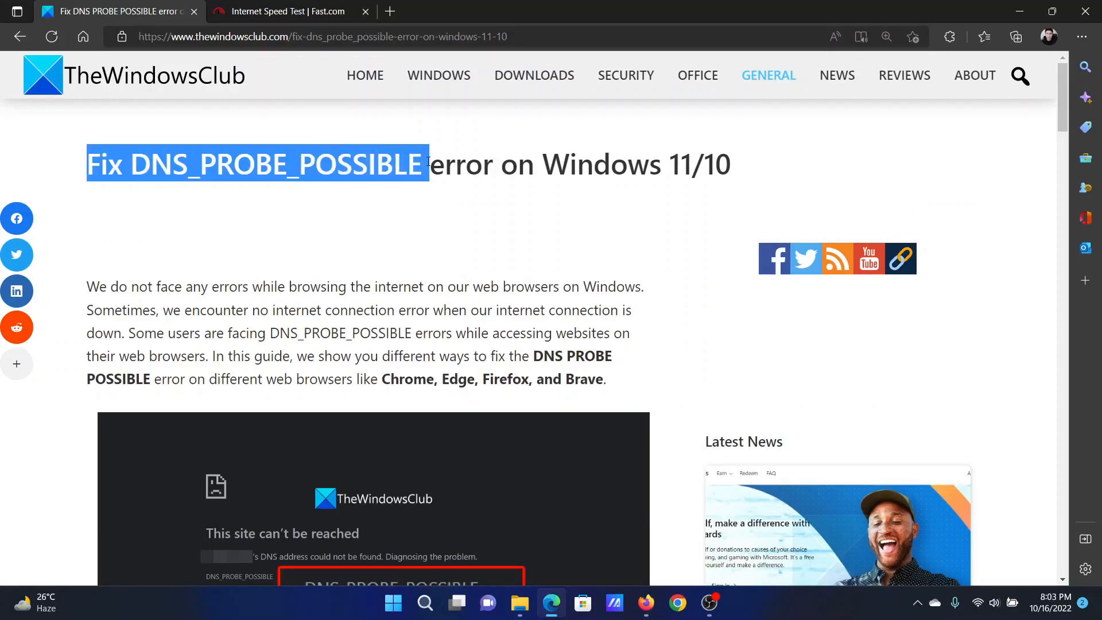
scroll(down, 3)
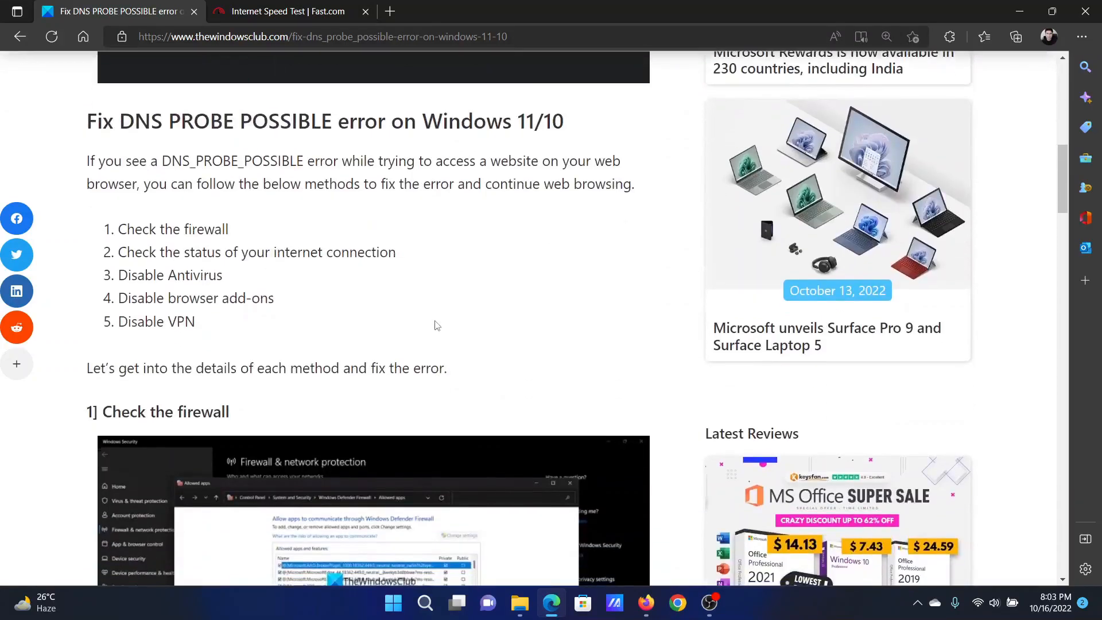
scroll(down, 3)
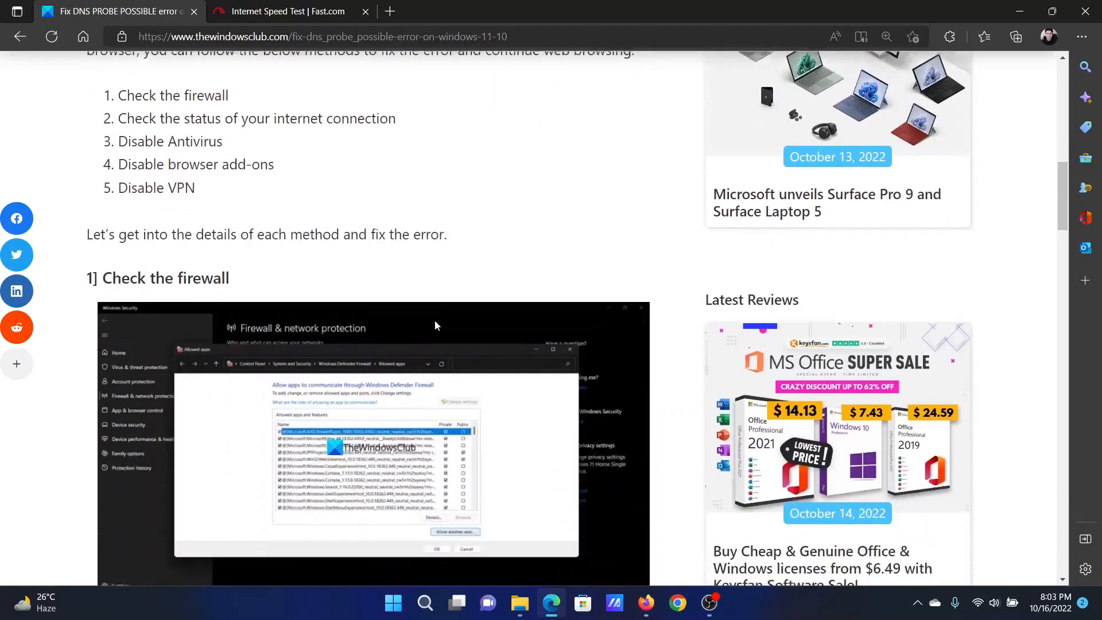
scroll(down, 3)
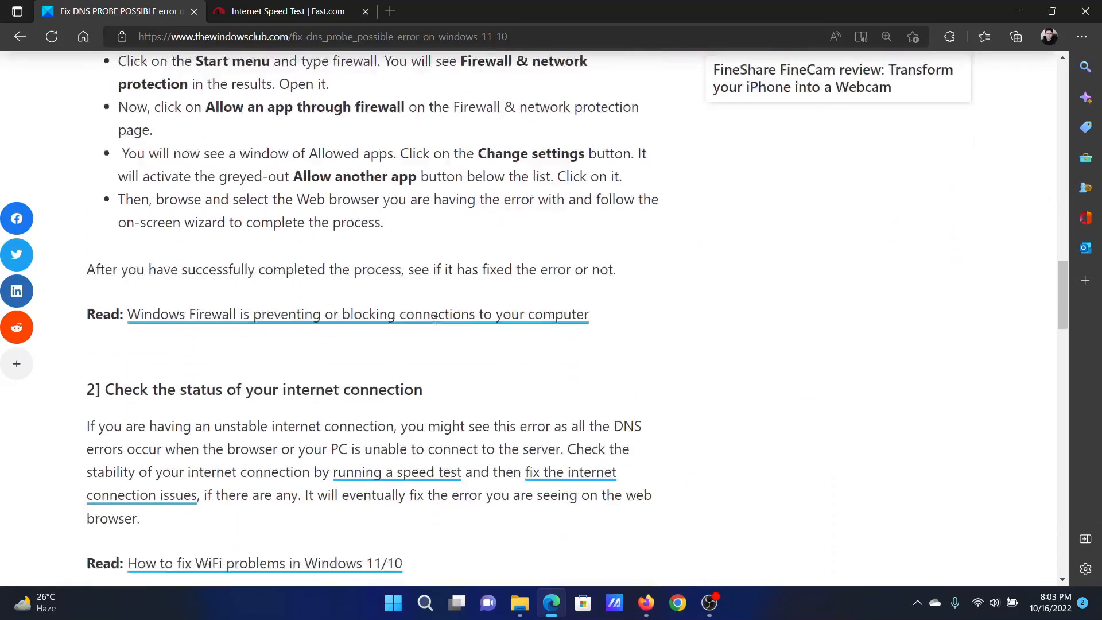
scroll(down, 3)
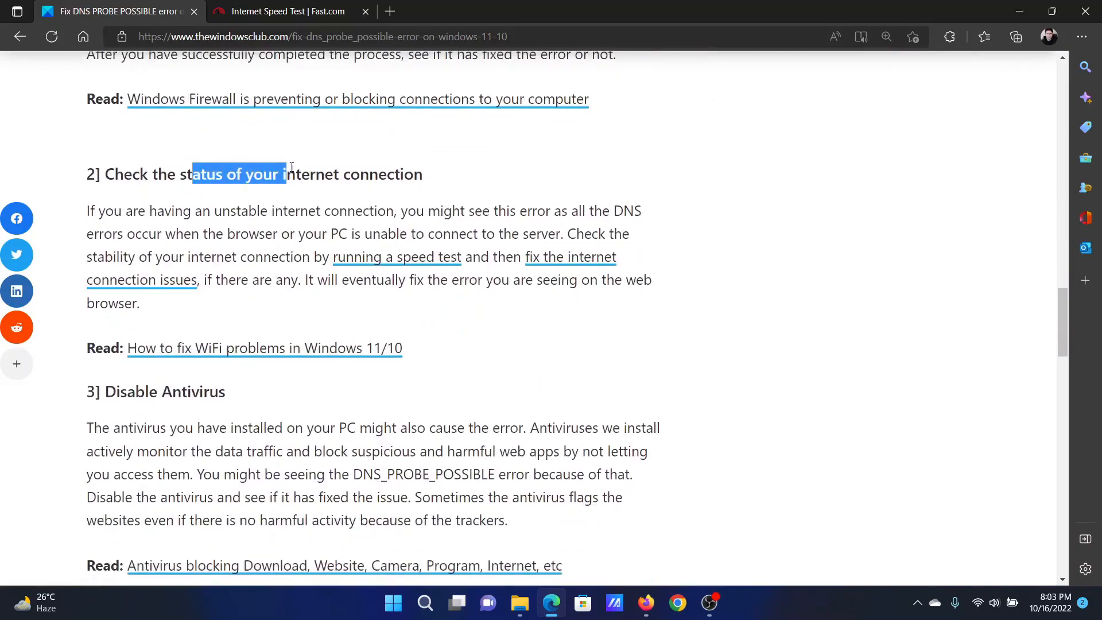
mouse_move(316, 11)
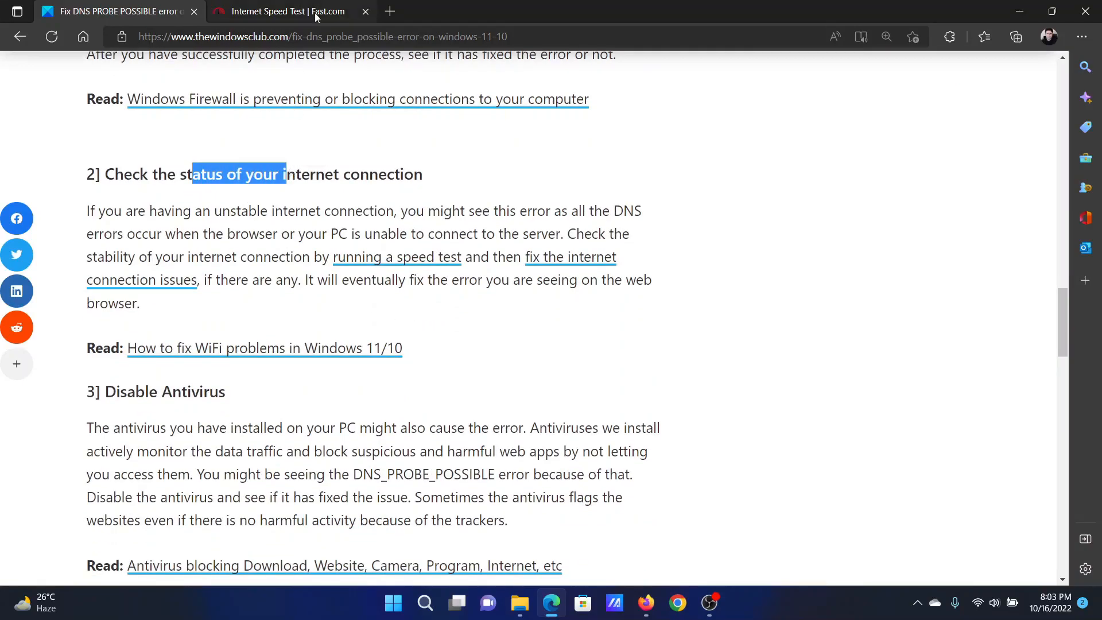
View the Fast.com speed test result of about 40 Mbps, then return to the article
click(281, 11)
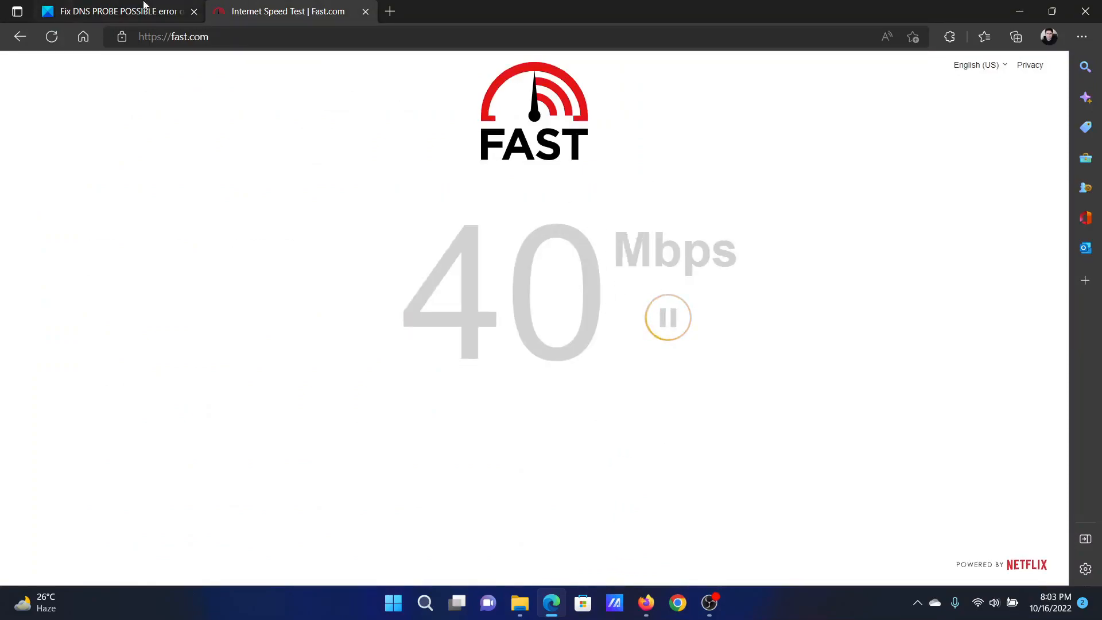
click(116, 12)
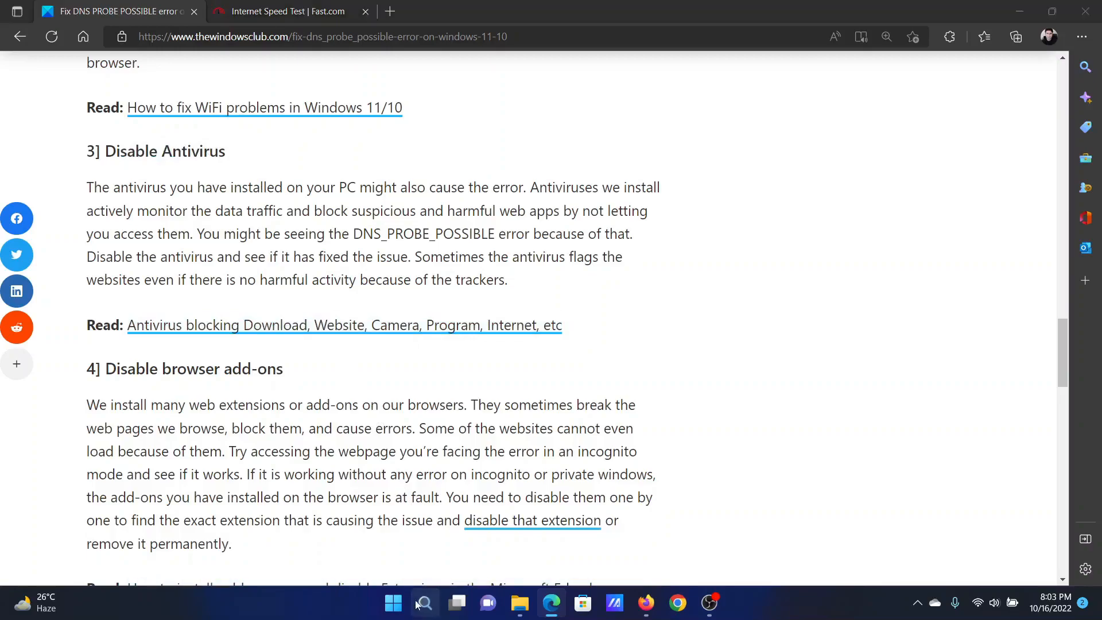
click(423, 603)
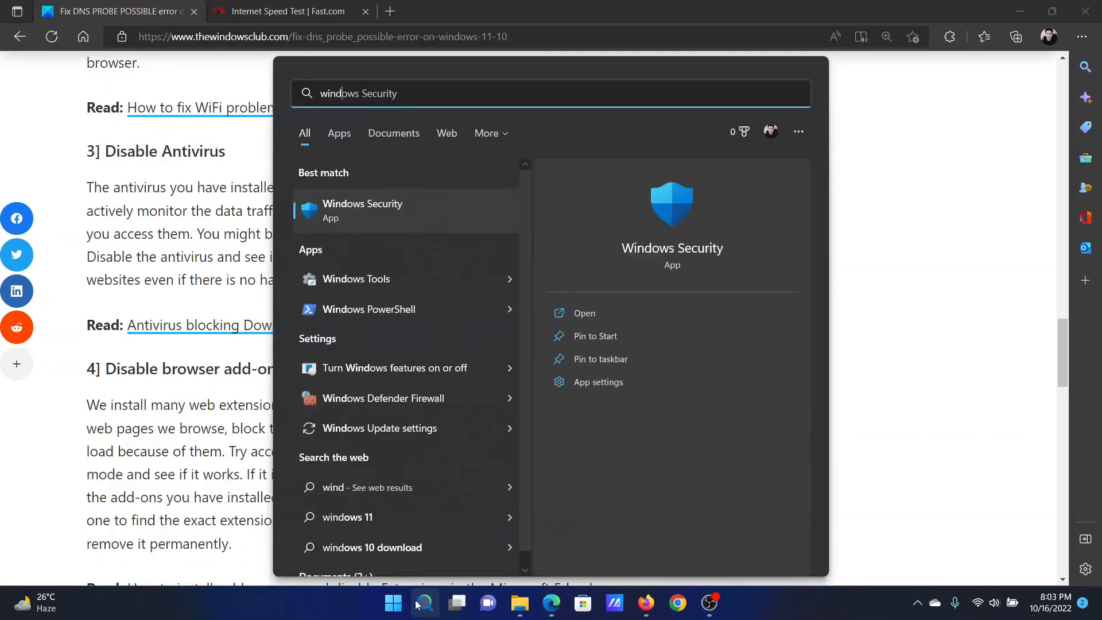
click(583, 313)
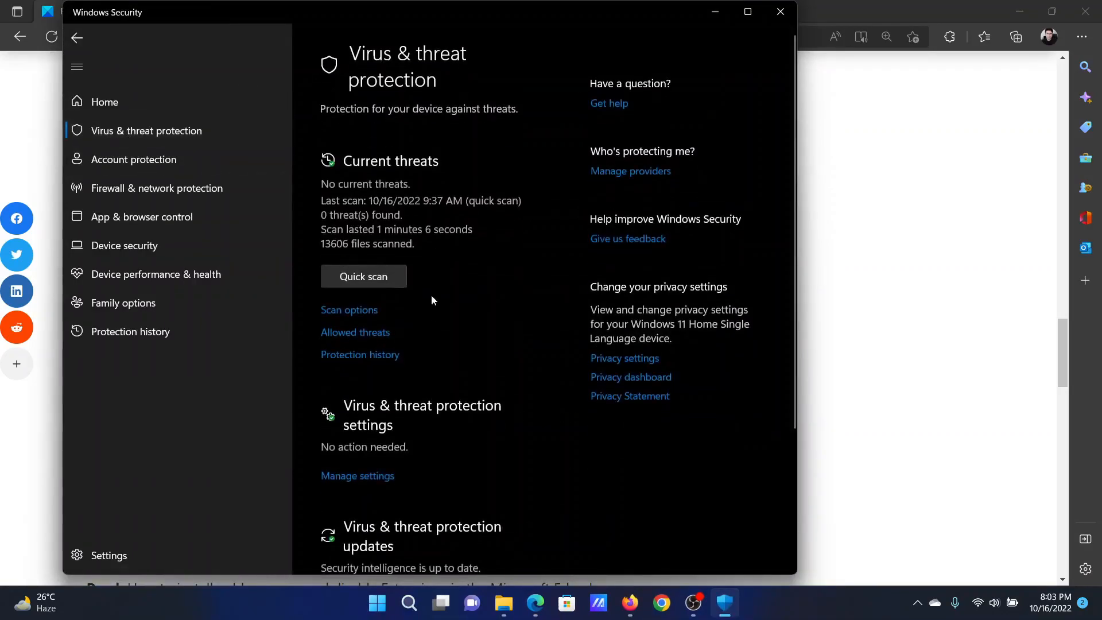
mouse_move(357, 476)
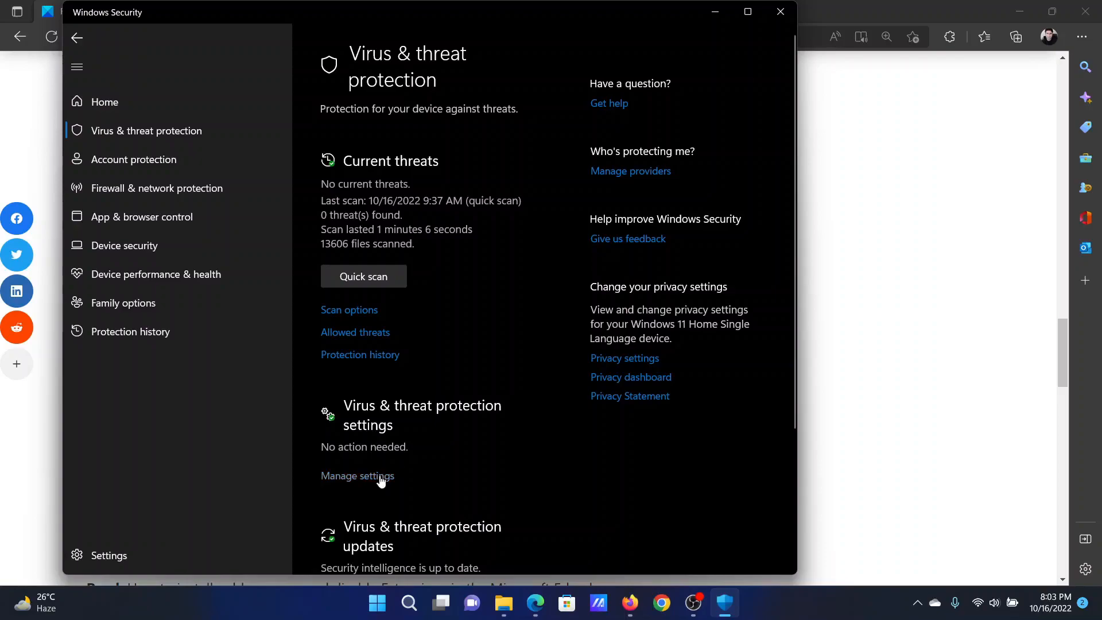
click(357, 475)
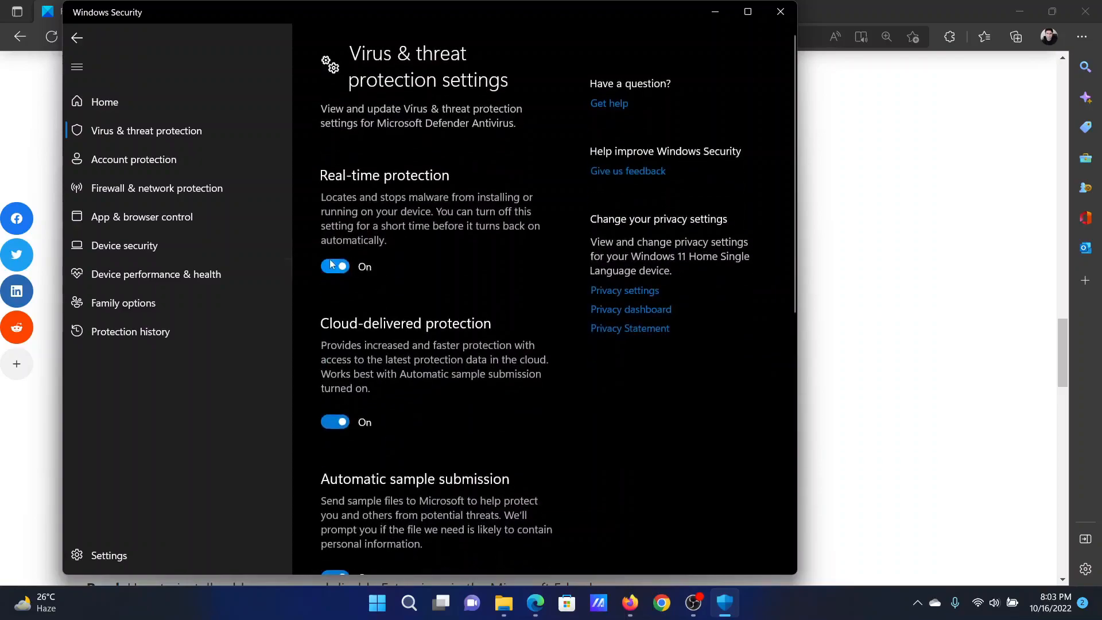
mouse_move(786, 33)
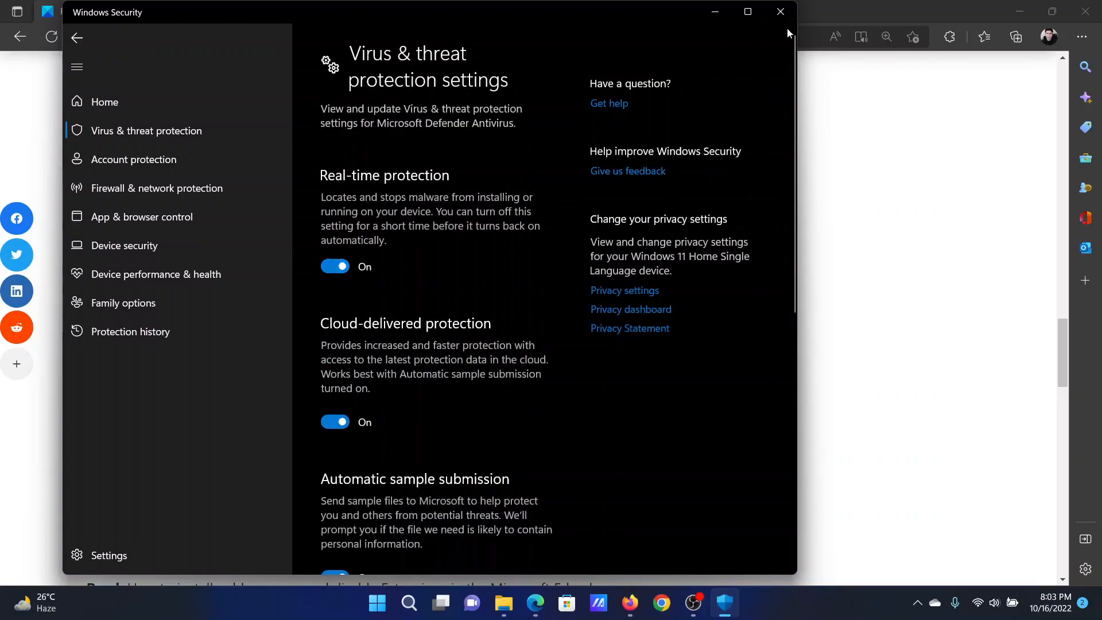
click(779, 12)
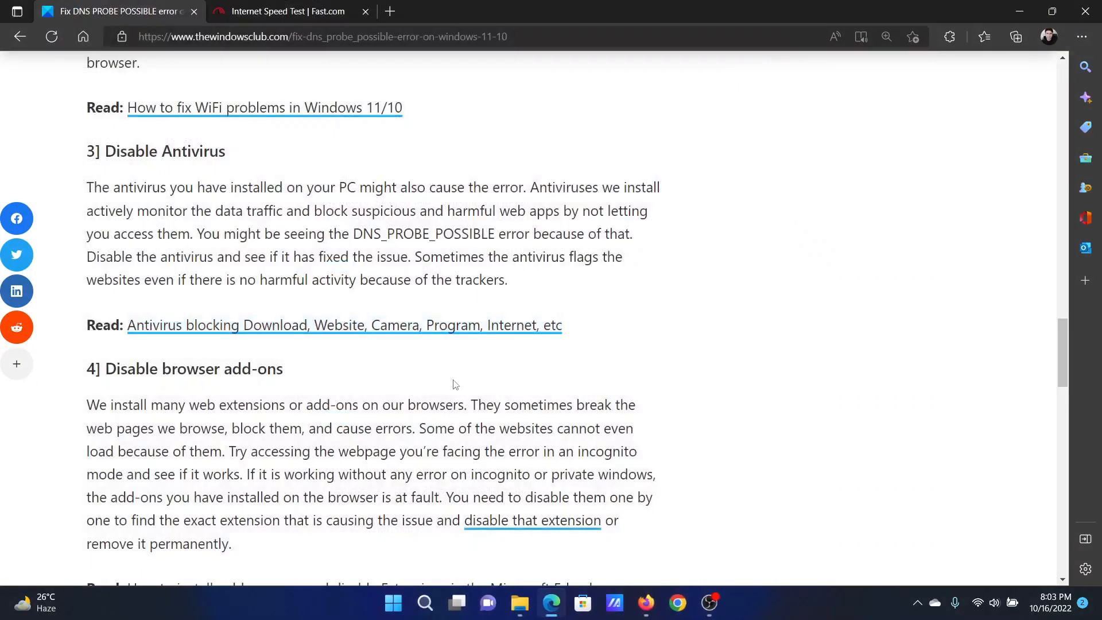
mouse_move(440, 446)
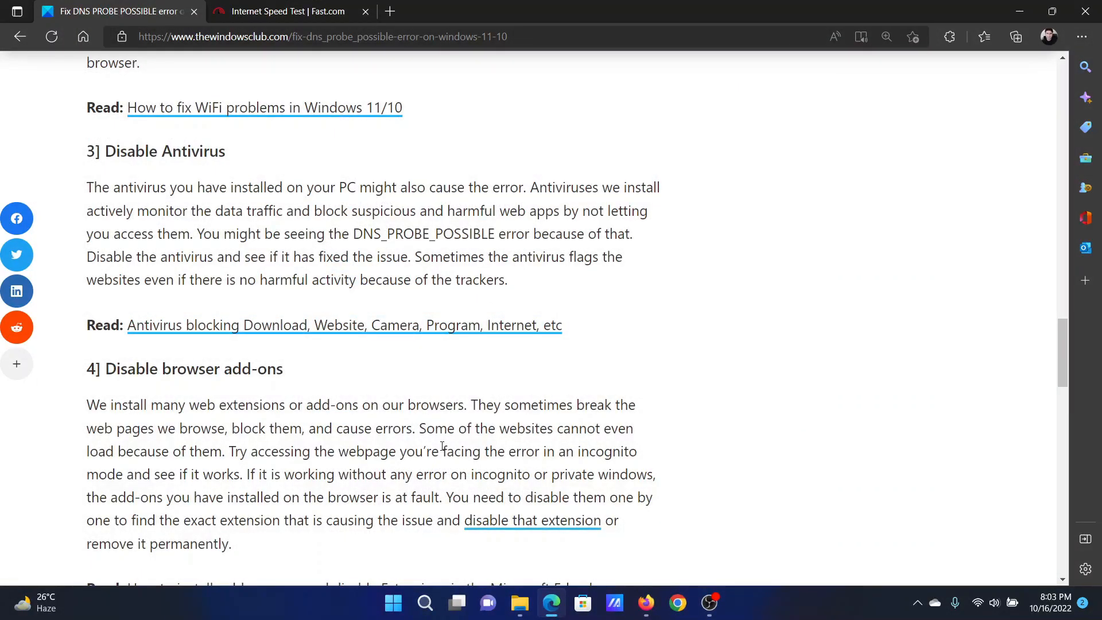
Scroll the article down to section 5, Disable VPN
scroll(down, 3)
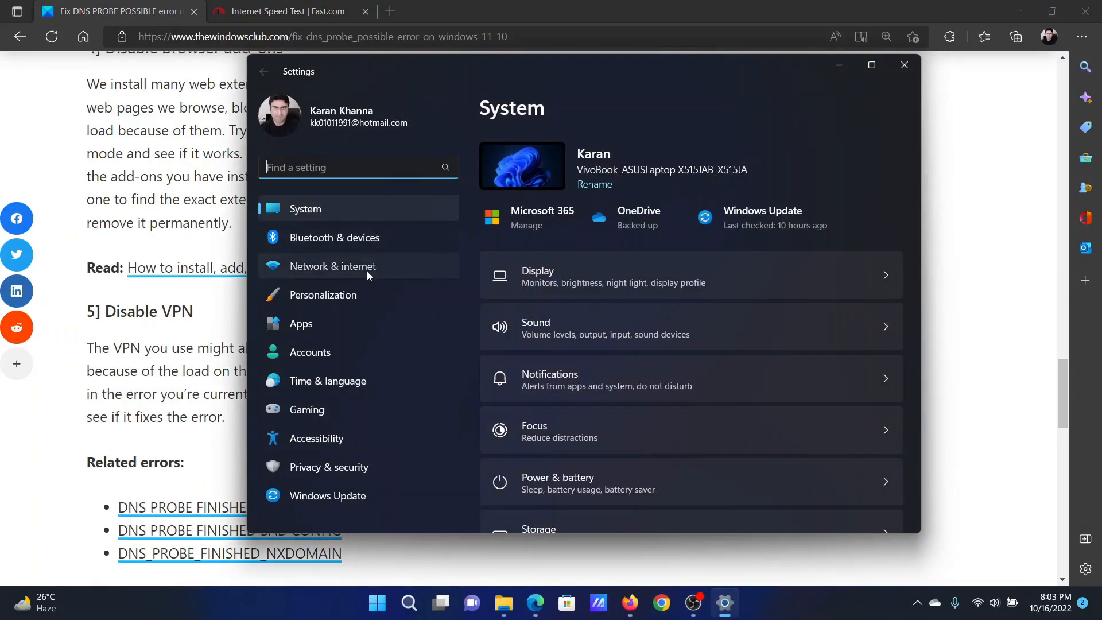
Go to Network & internet > VPN and confirm no VPN connections are listed
click(332, 265)
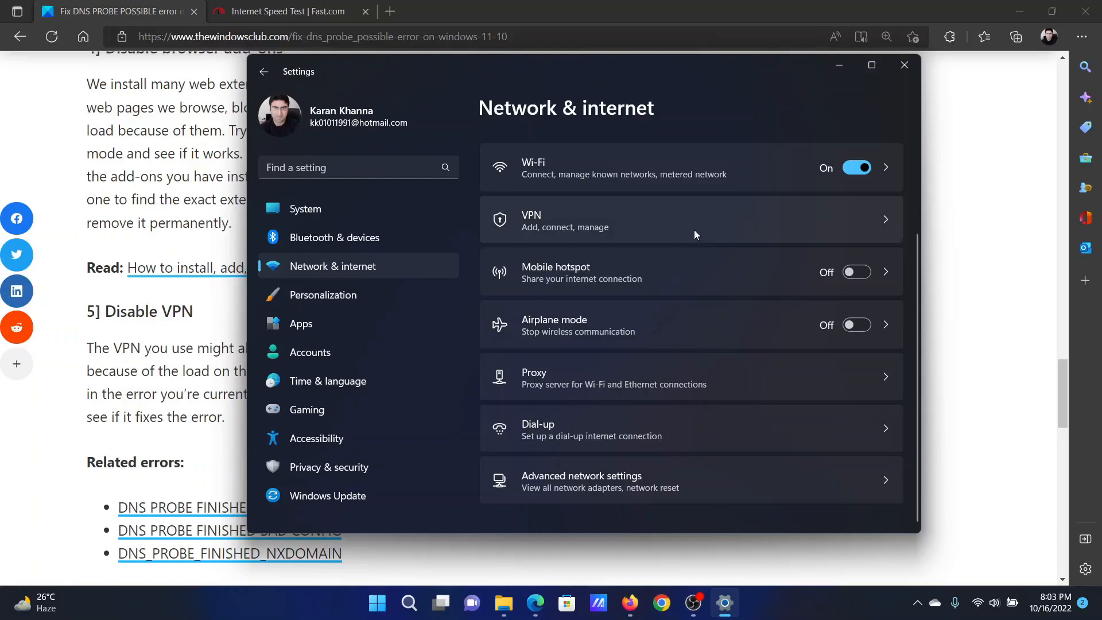
click(689, 219)
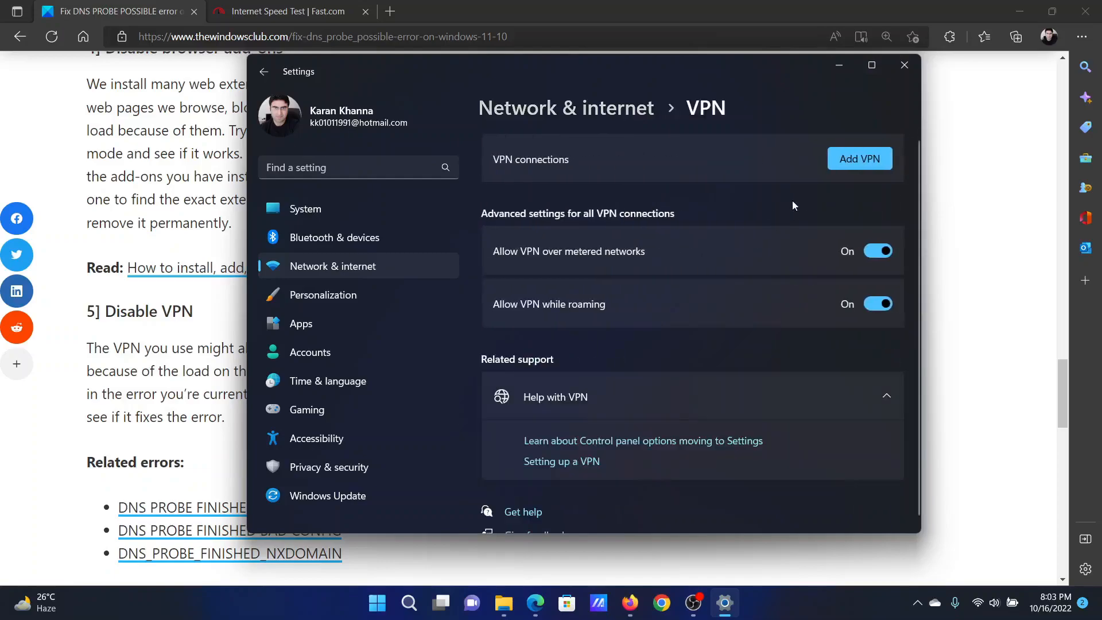
mouse_move(780, 173)
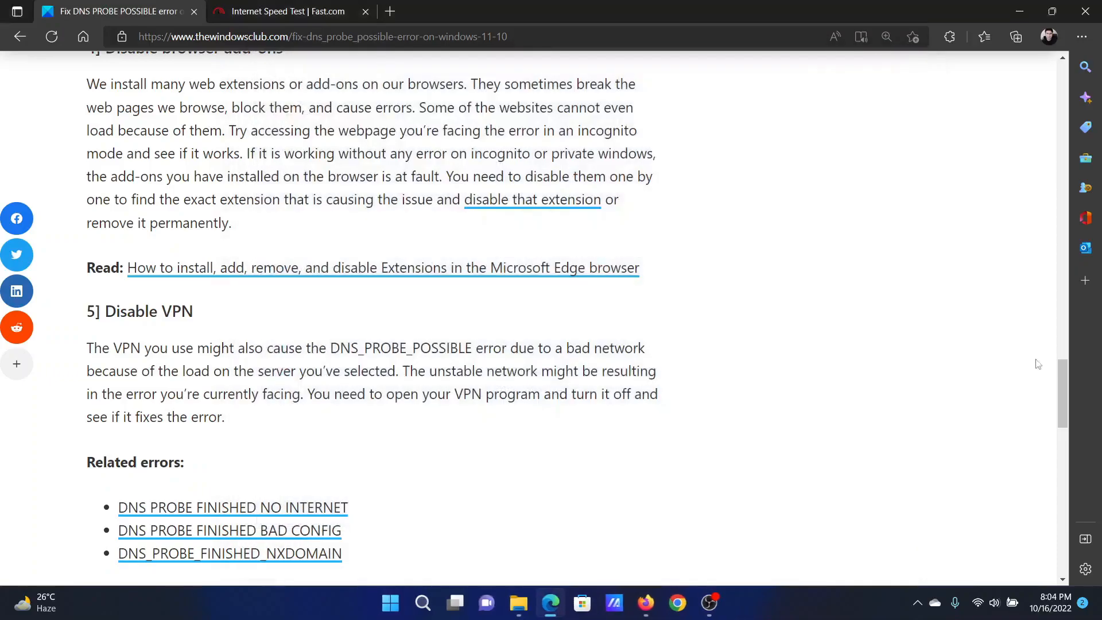
Scroll back to the article's title and introduction and clear the title highlight
scroll(up, 3)
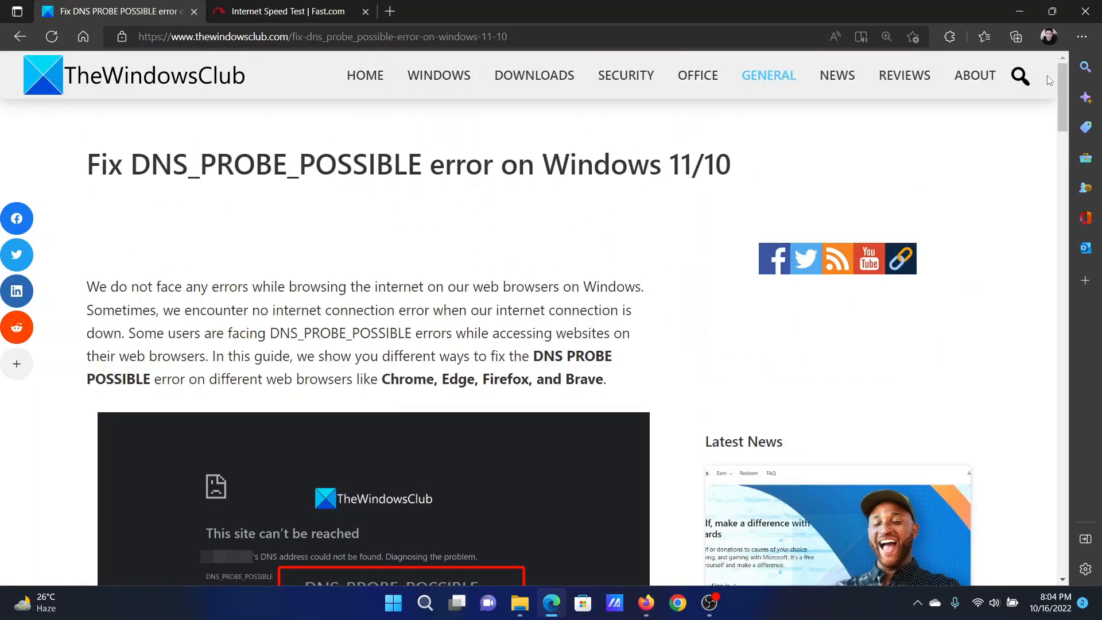
mouse_move(939, 126)
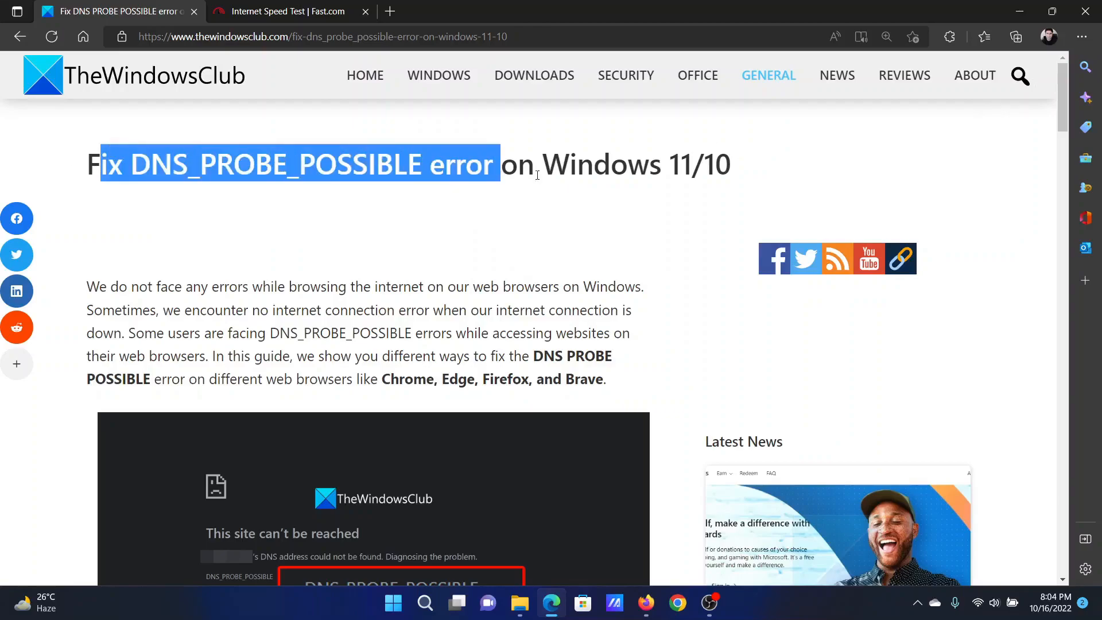
click(475, 293)
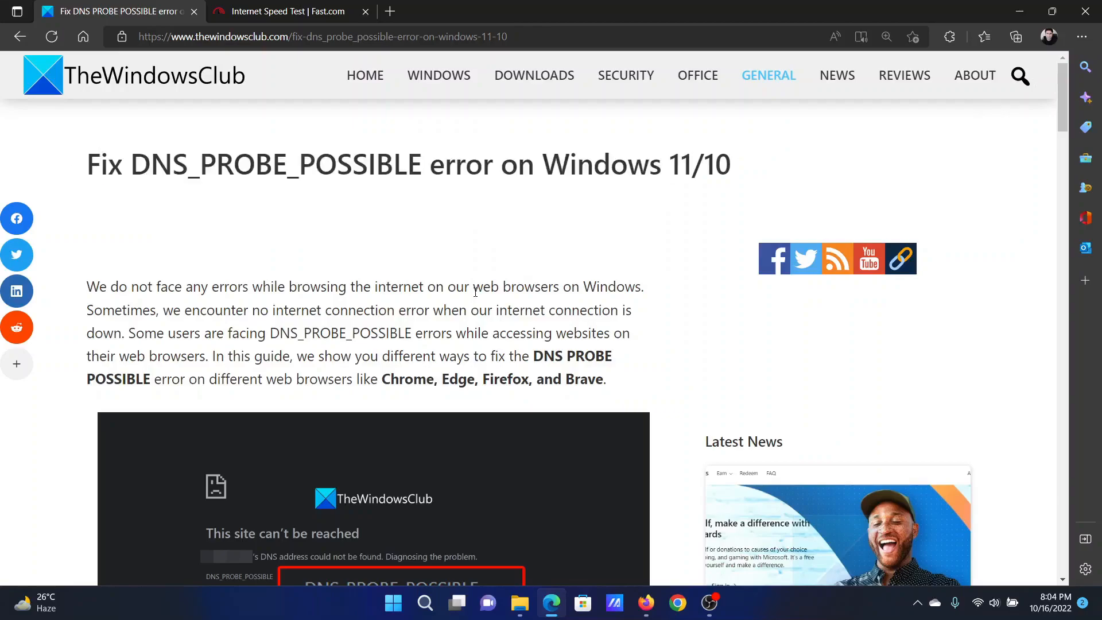
mouse_move(441, 302)
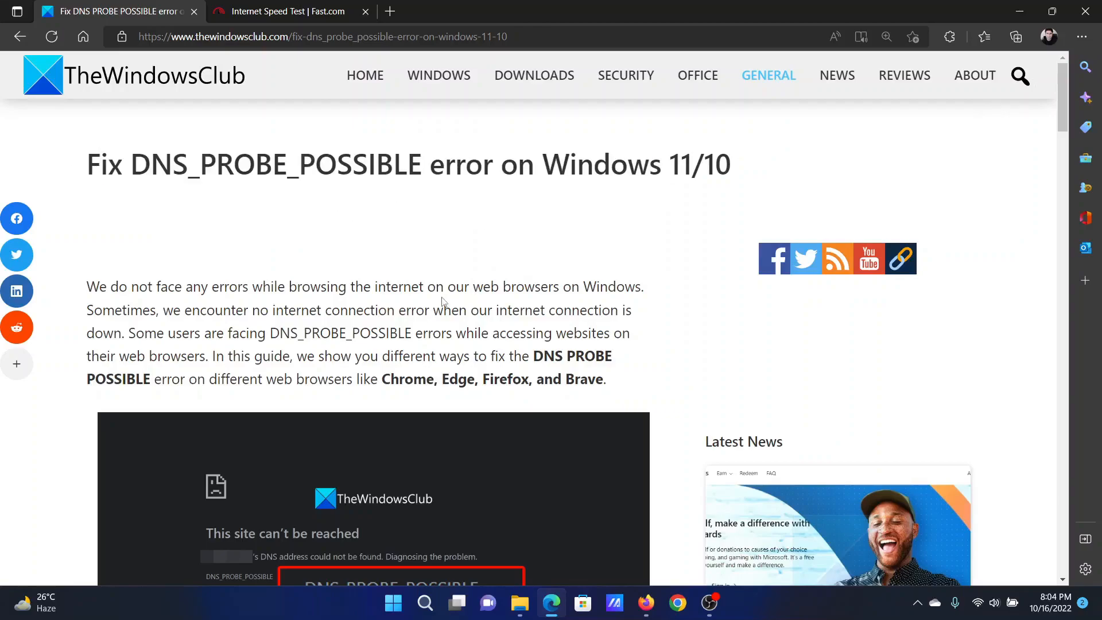
mouse_move(597, 276)
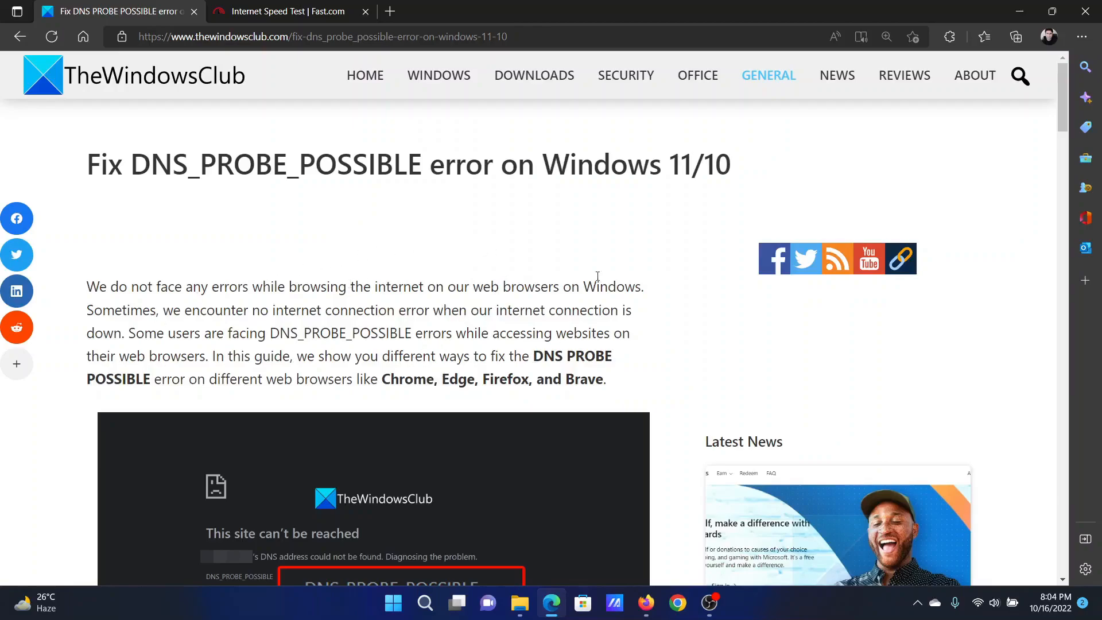
mouse_move(643, 324)
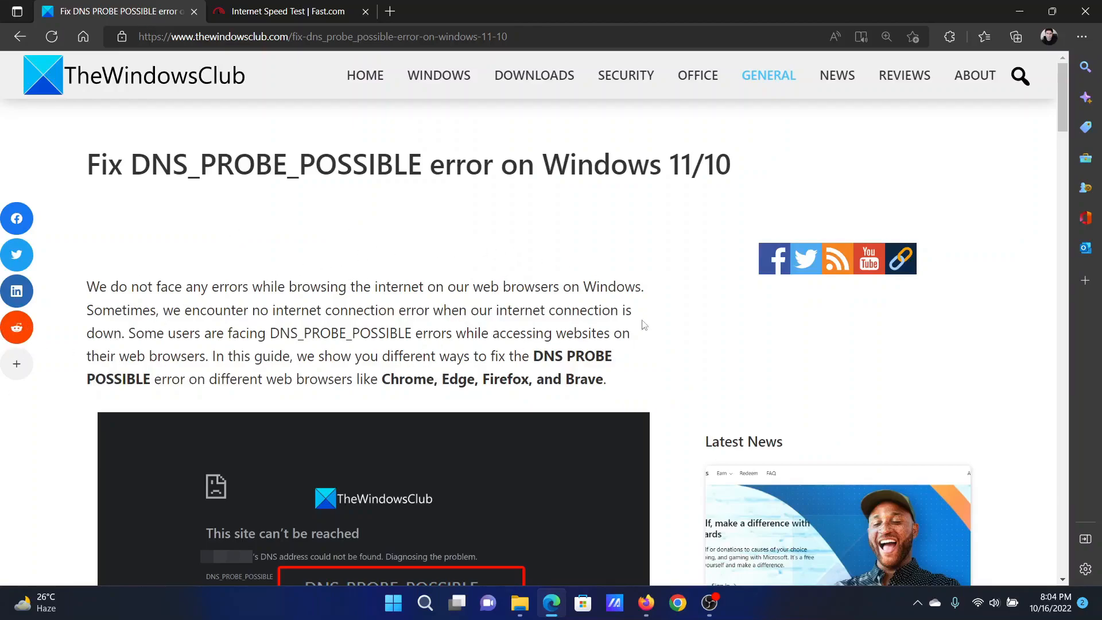